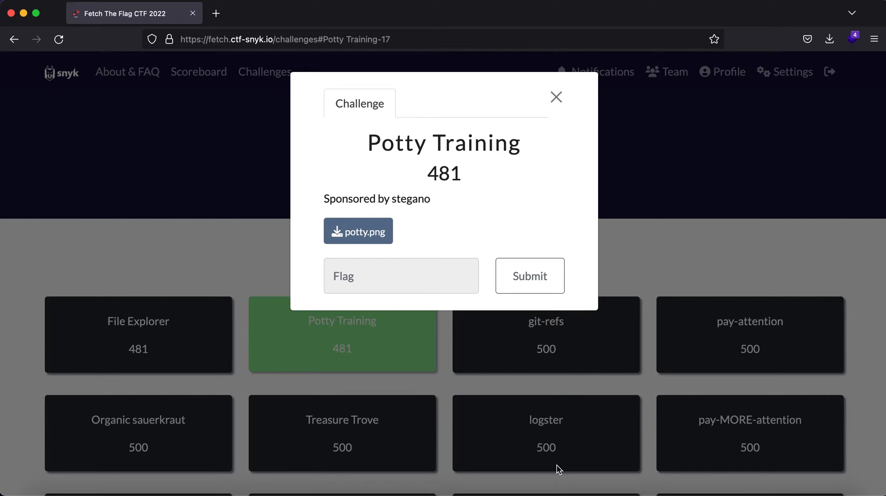
mouse_move(563, 353)
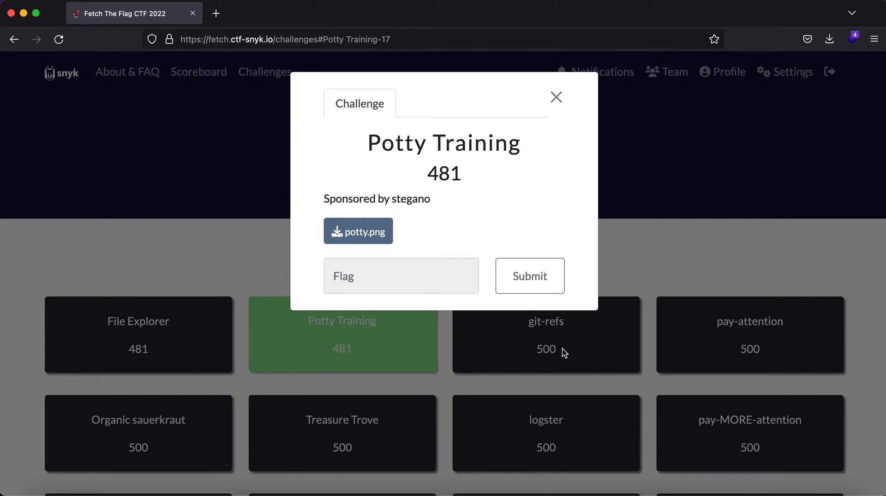
mouse_move(403, 230)
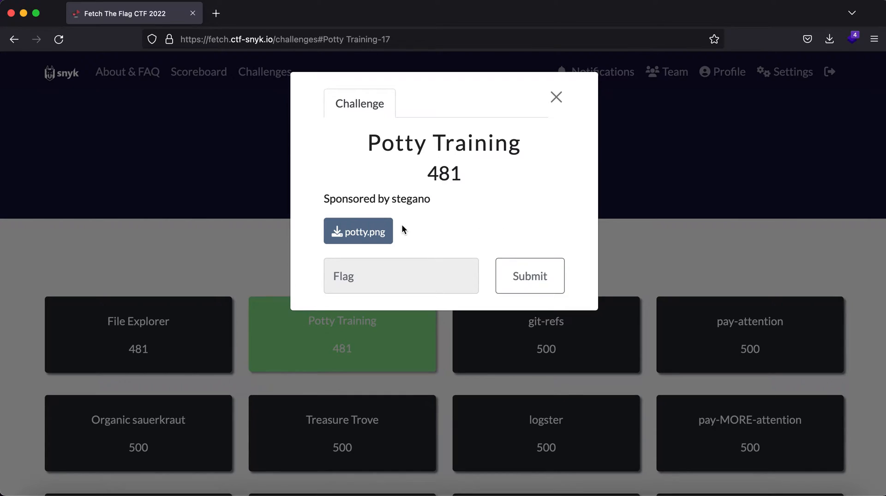
mouse_move(384, 232)
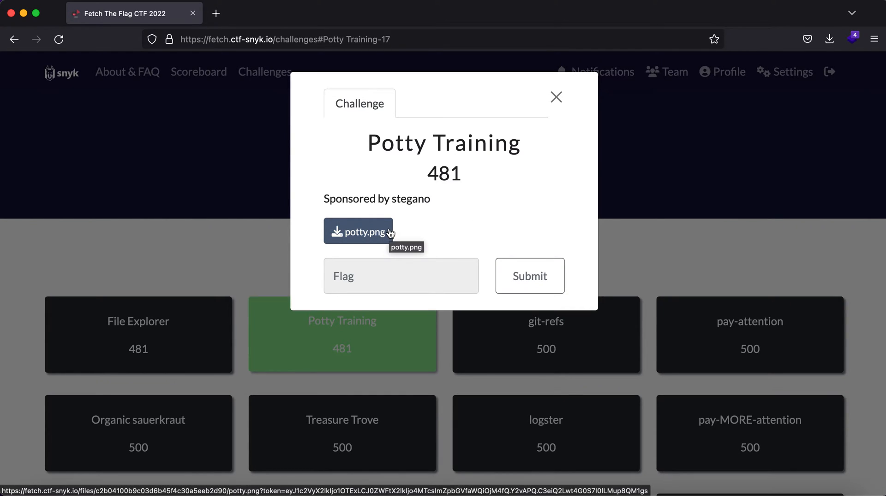
- Download potty.png from the Potty Training challenge
left_click(358, 231)
type("mv ")
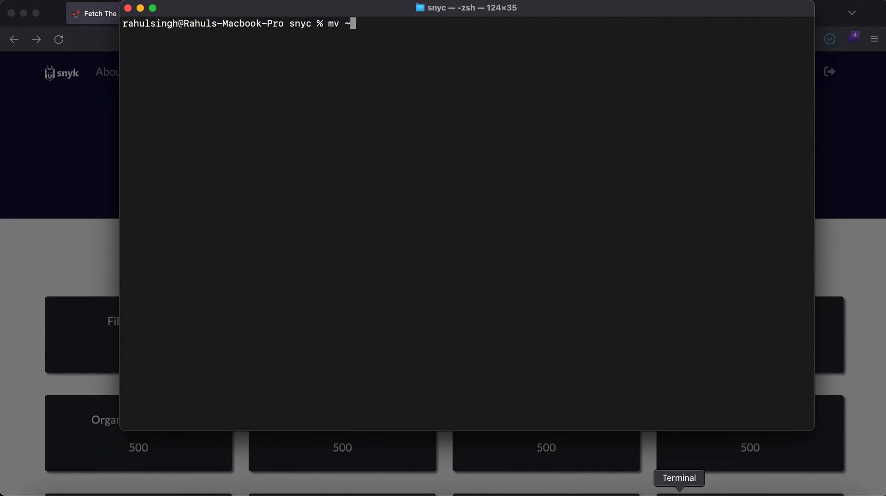
- Move ~/Downloads/potty.png into the snyc folder, then view and close the dog image
type("~/Downloads/potty.png .")
type("open")
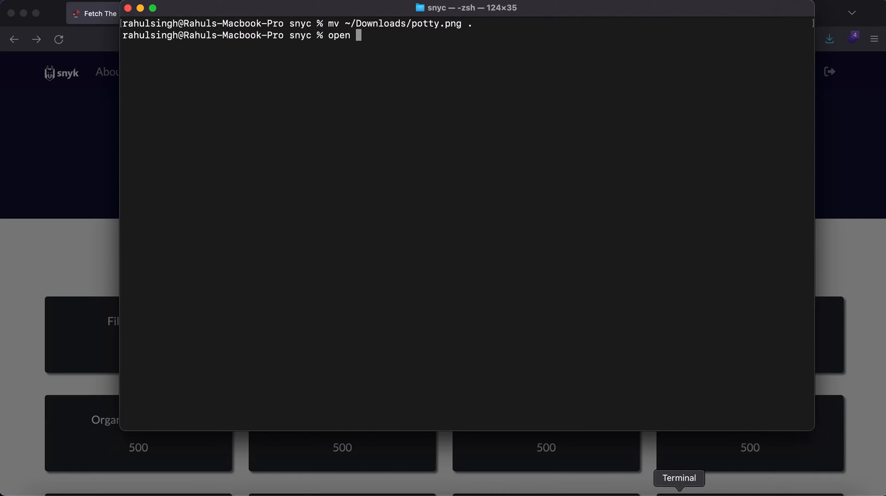
key("Return")
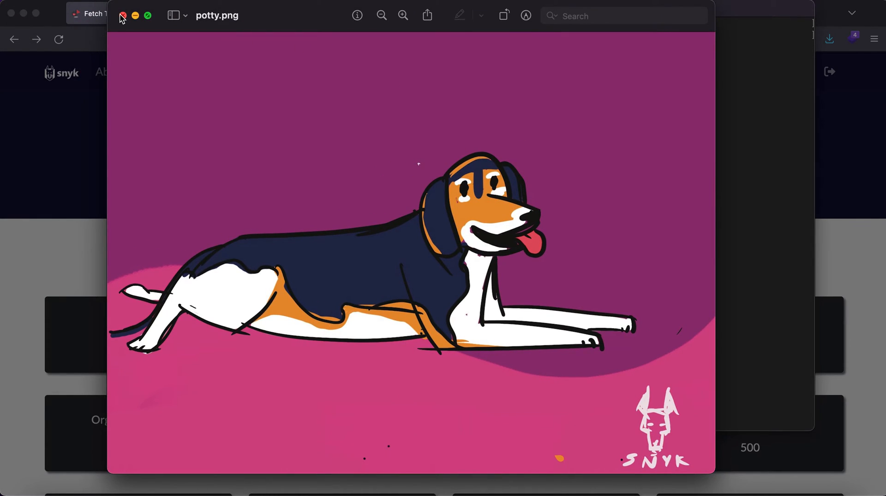
left_click(122, 15)
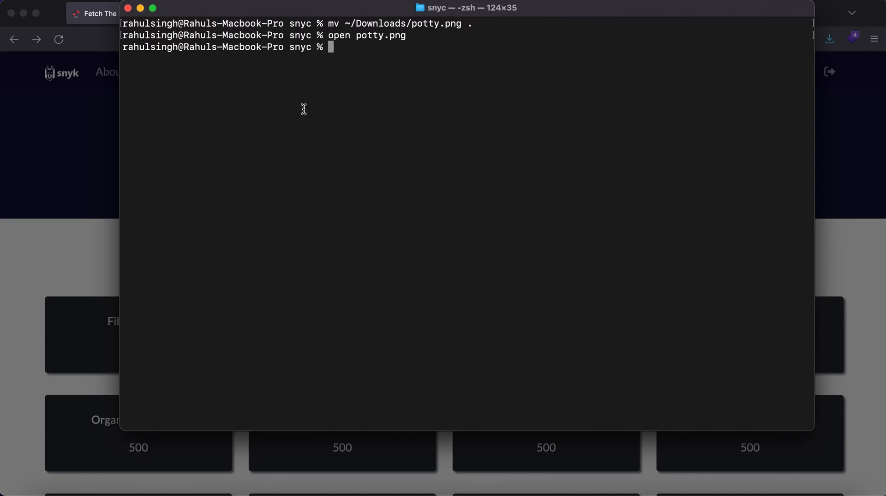
- Run zsteg on potty.png and select the hidden potty-training.c.ctf-snyk.io URL
type("zs")
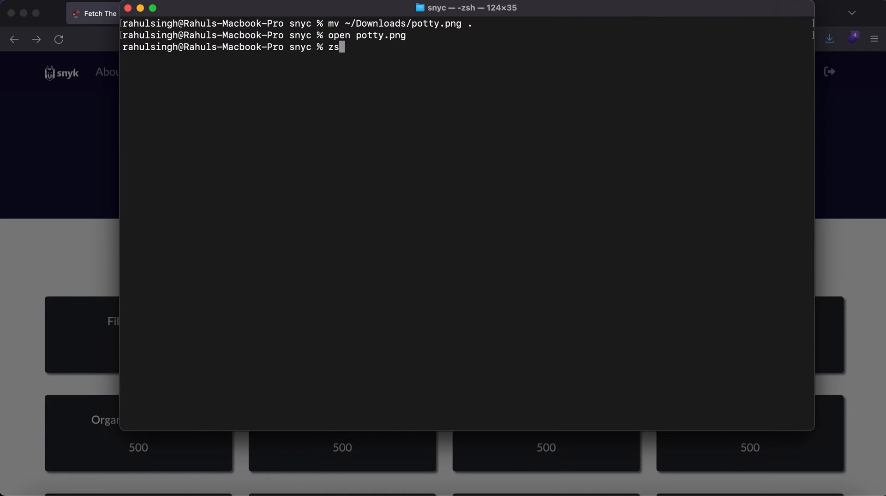
type("teg potty.png")
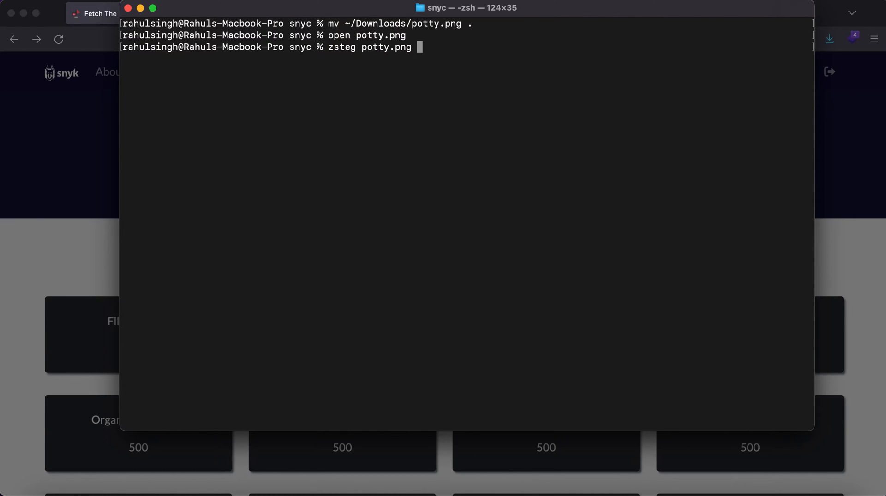
key("Return")
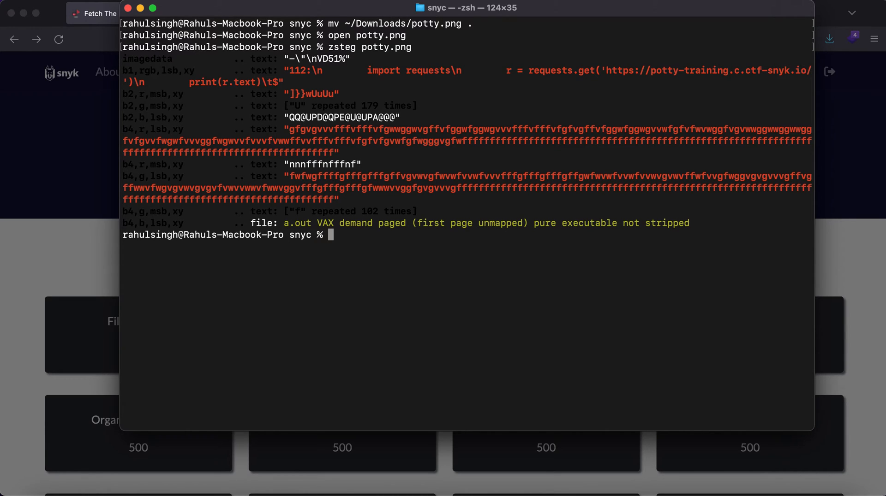
mouse_move(606, 74)
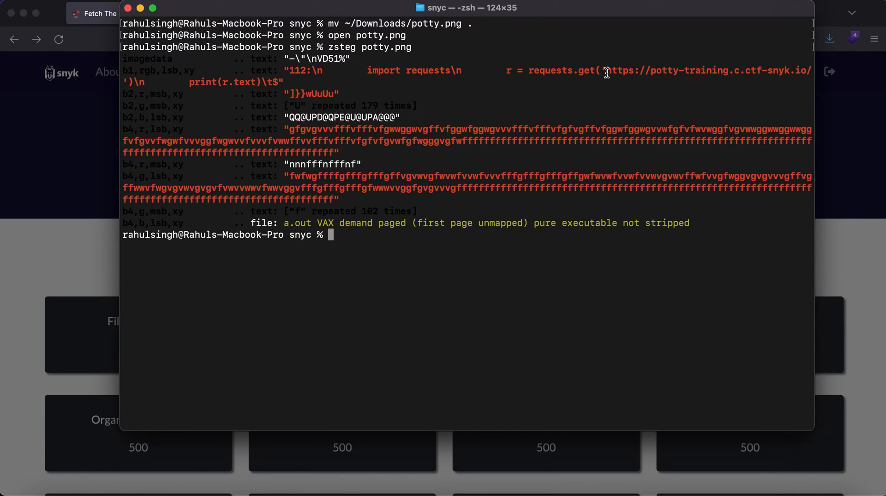
mouse_move(380, 72)
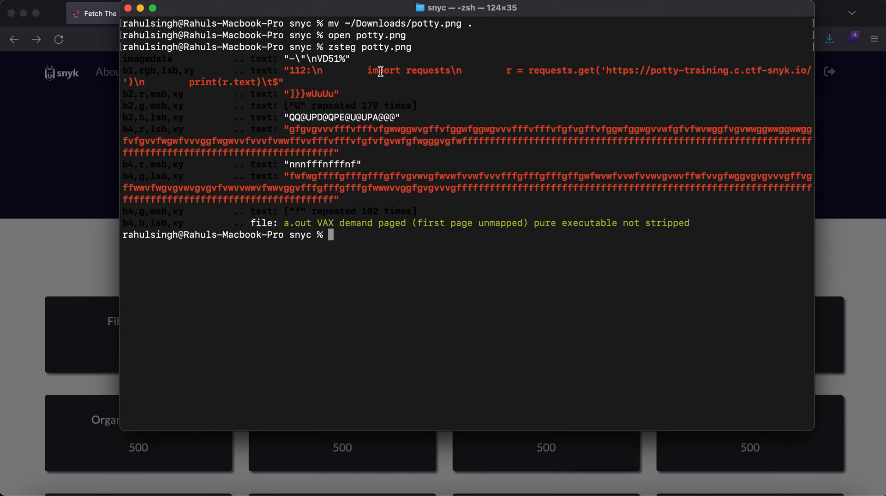
double_click(407, 70)
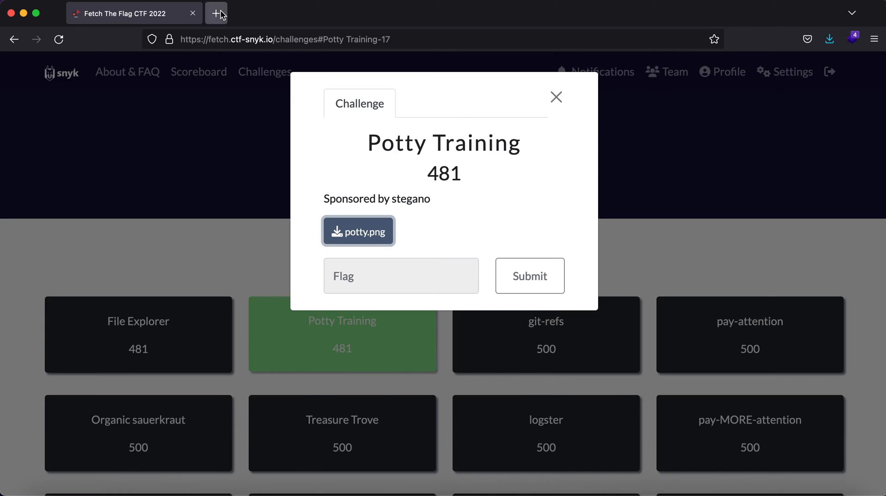
left_click(218, 12)
type("https://potty-training.c.ctf-snyk.io")
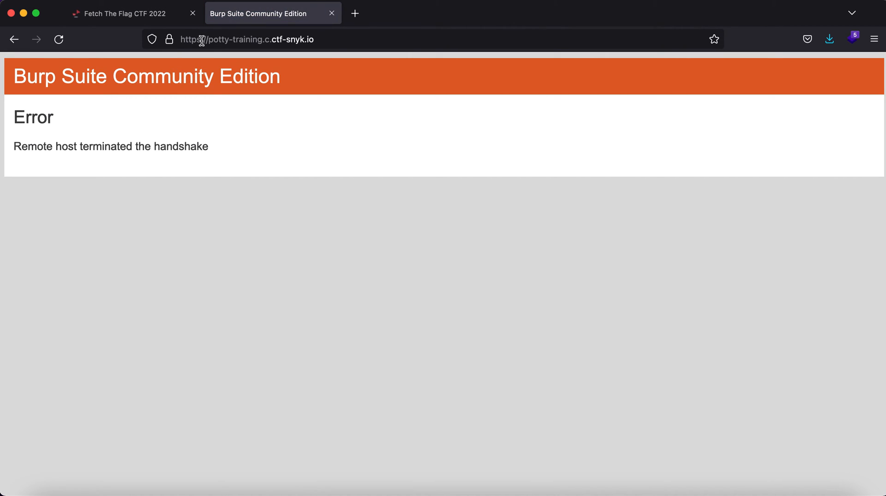
left_click(246, 39)
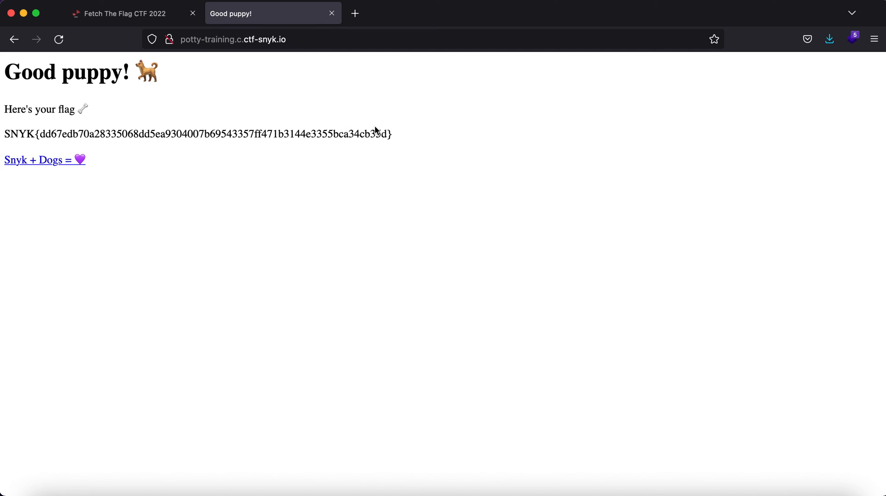
triple_click(198, 134)
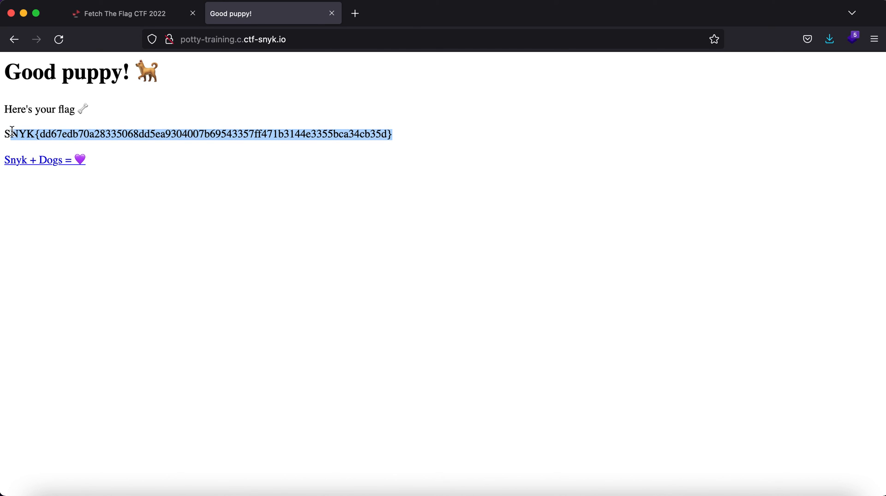